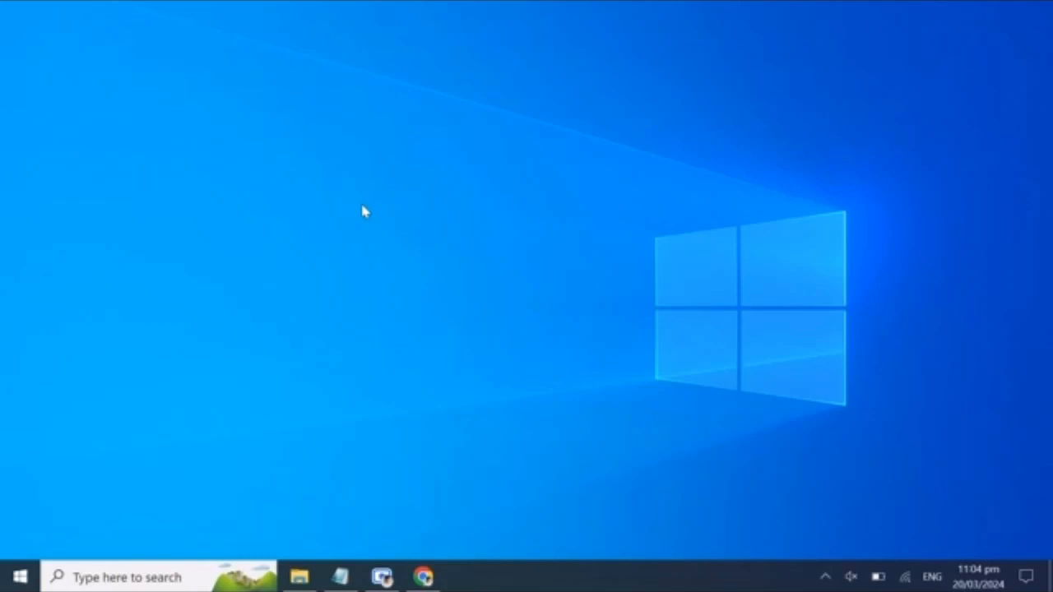
mouse_move(448, 566)
type("re")
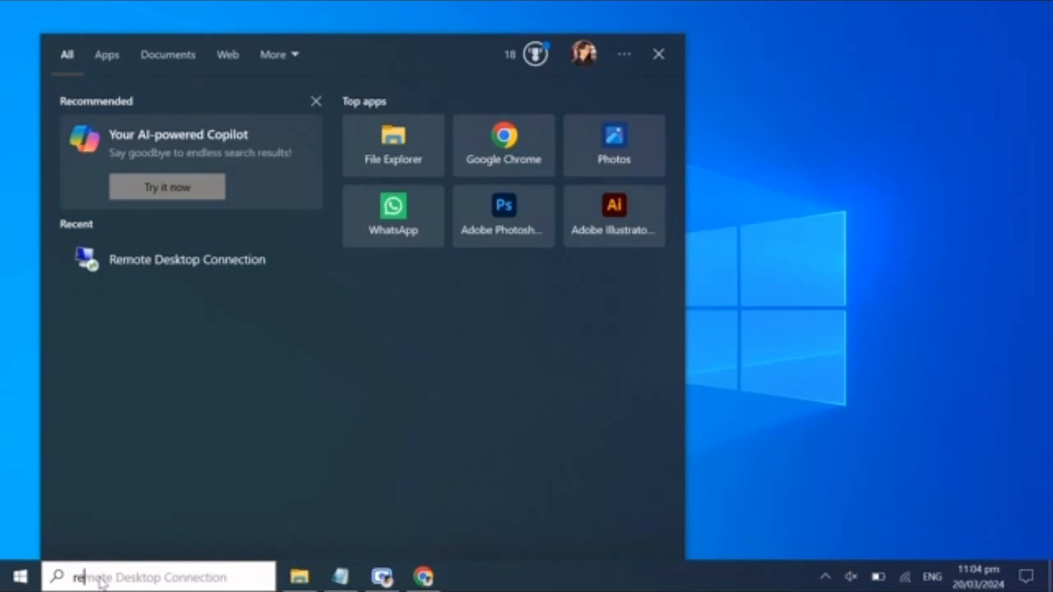
Step: Launch Remote Desktop Connection, show options, and connect to 154.223.18.54 as the first account
left_click(187, 258)
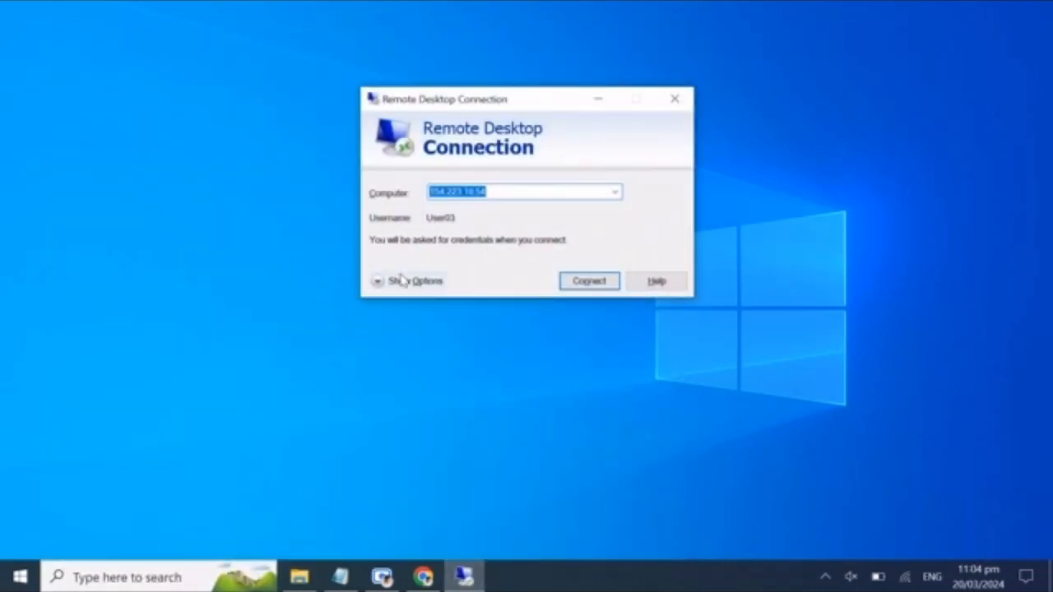
left_click(409, 281)
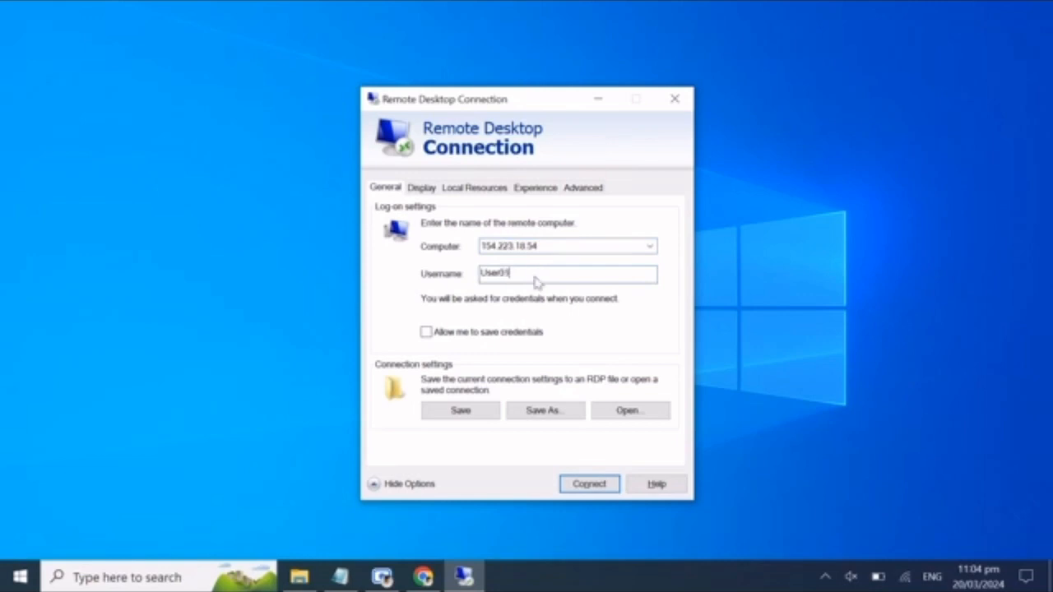
left_click(589, 484)
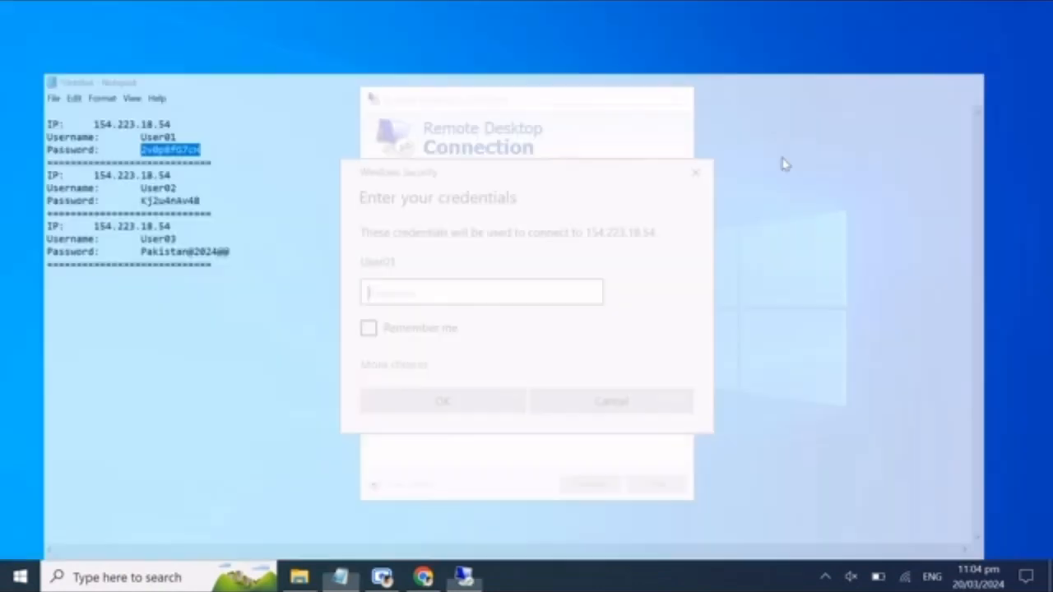
Step: Submit the pasted password and return to the local Windows desktop
left_click(443, 401)
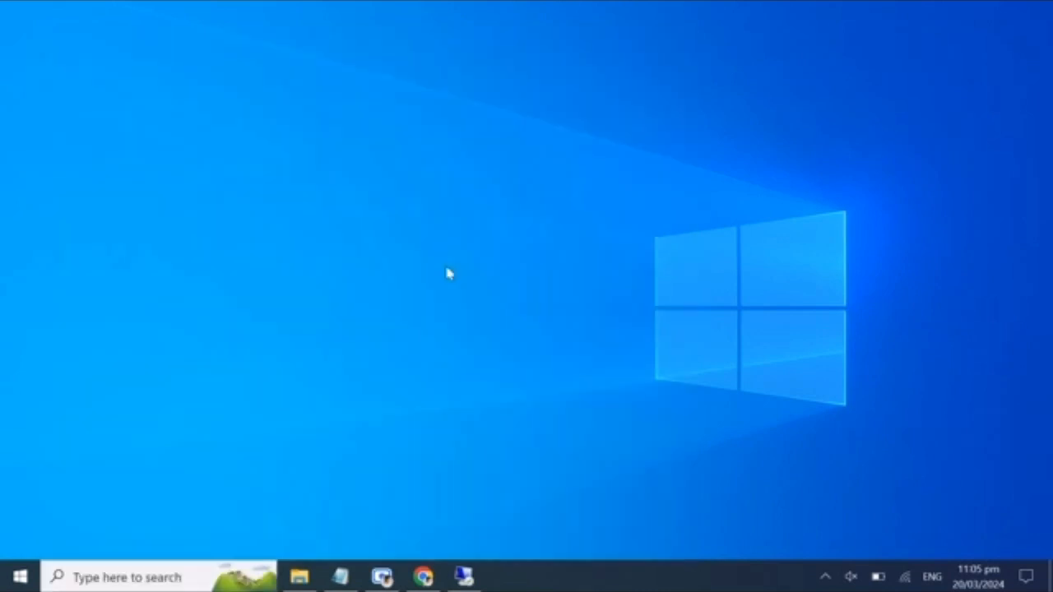
Step: Open a second Remote Desktop Connection window, show options, and connect to 154.223.18.54
left_click(465, 576)
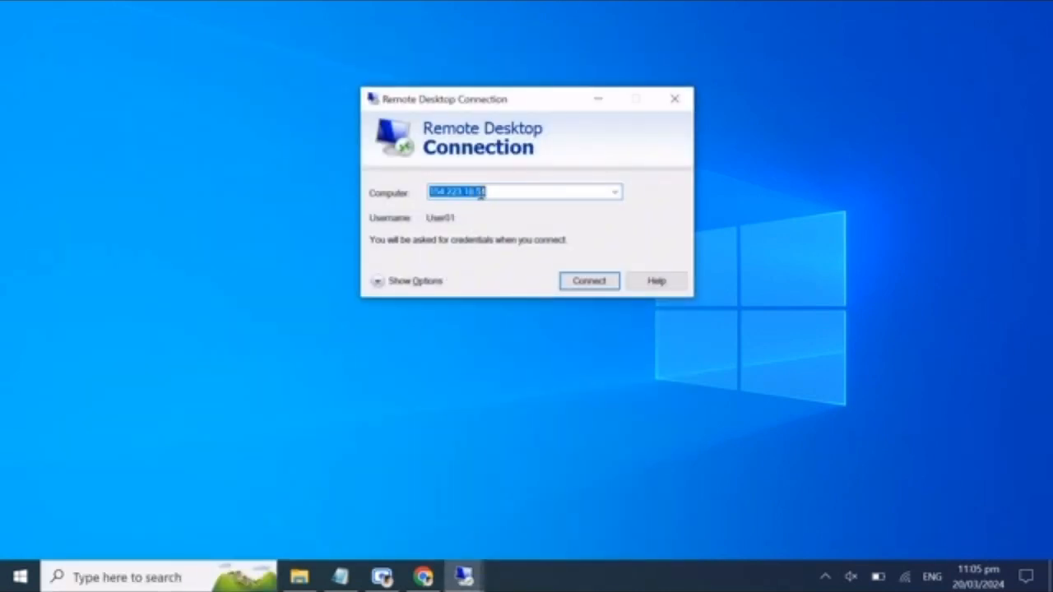
left_click(415, 281)
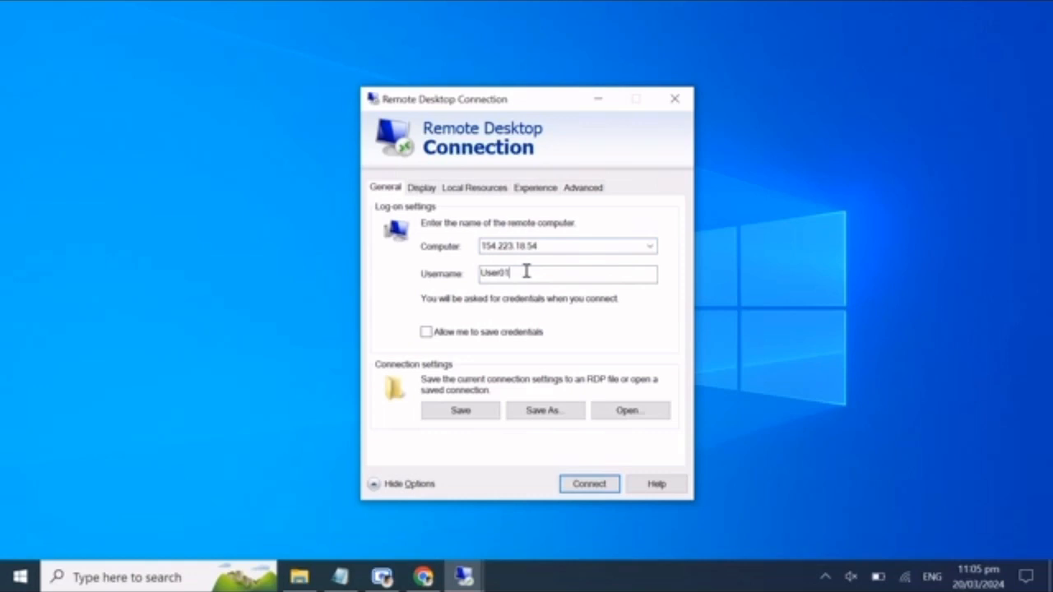
left_click(589, 484)
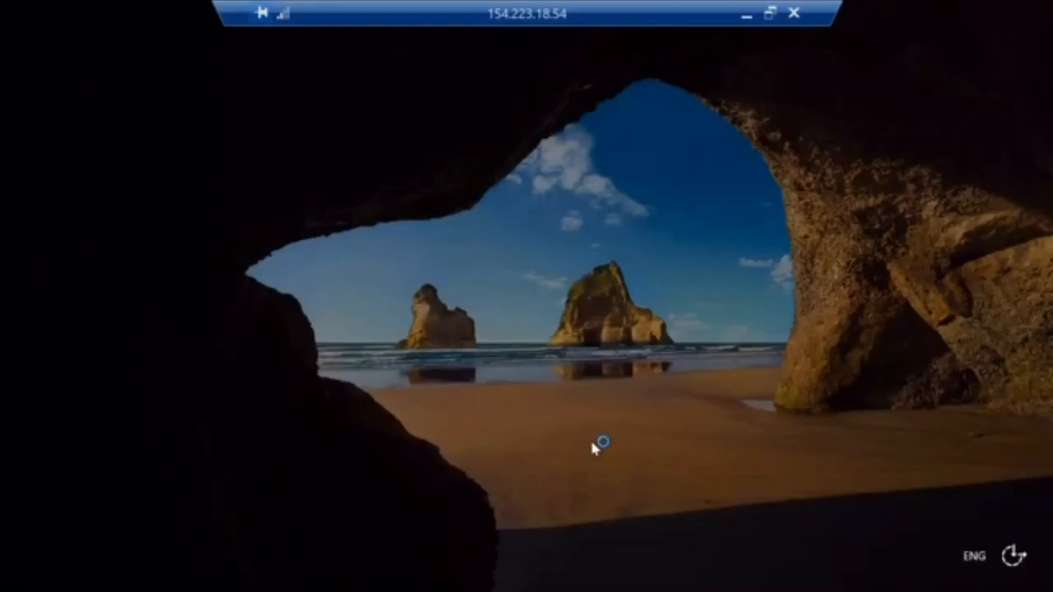
Step: Sign in to the 154.223.18.54 session until Server Manager's Dashboard appears
type("re")
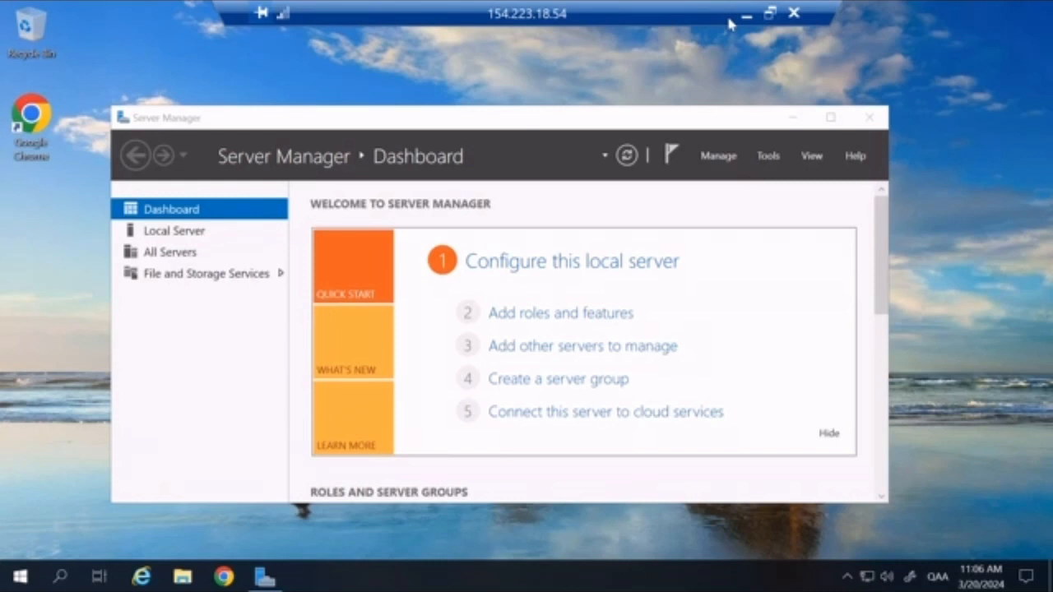
mouse_move(746, 14)
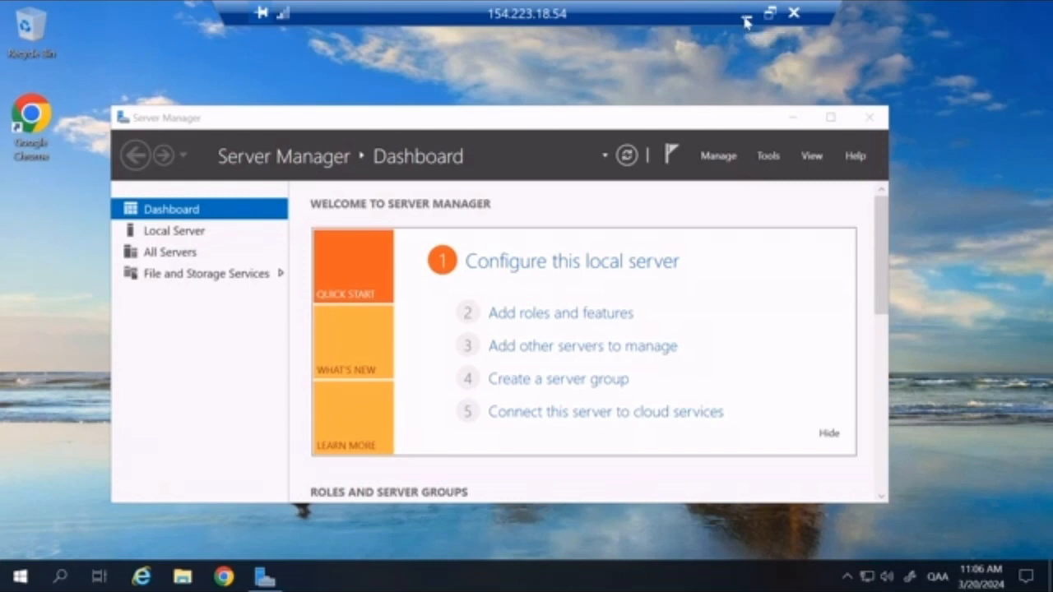
mouse_move(745, 13)
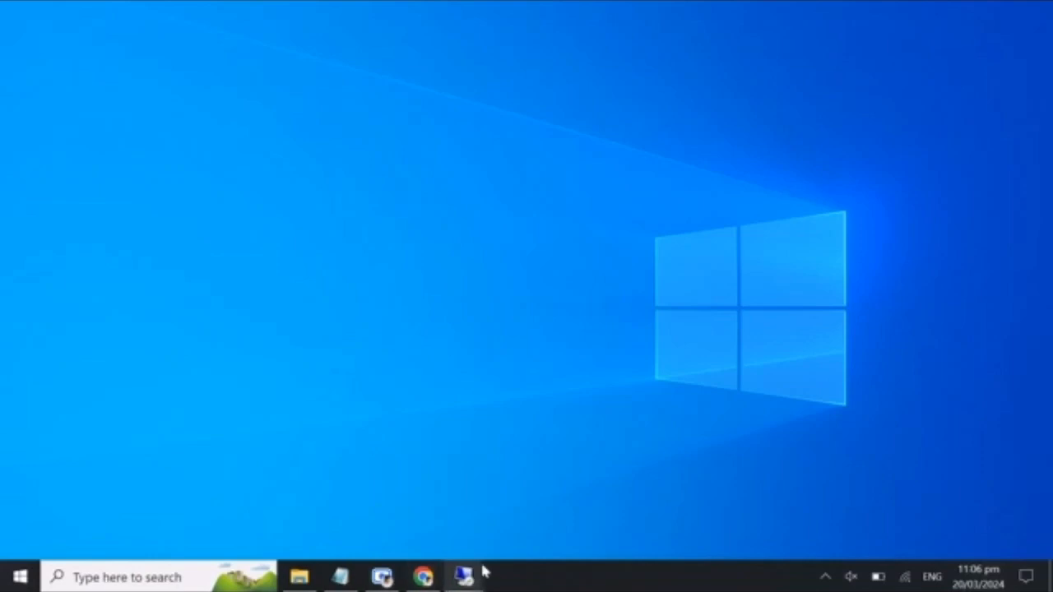
mouse_move(477, 584)
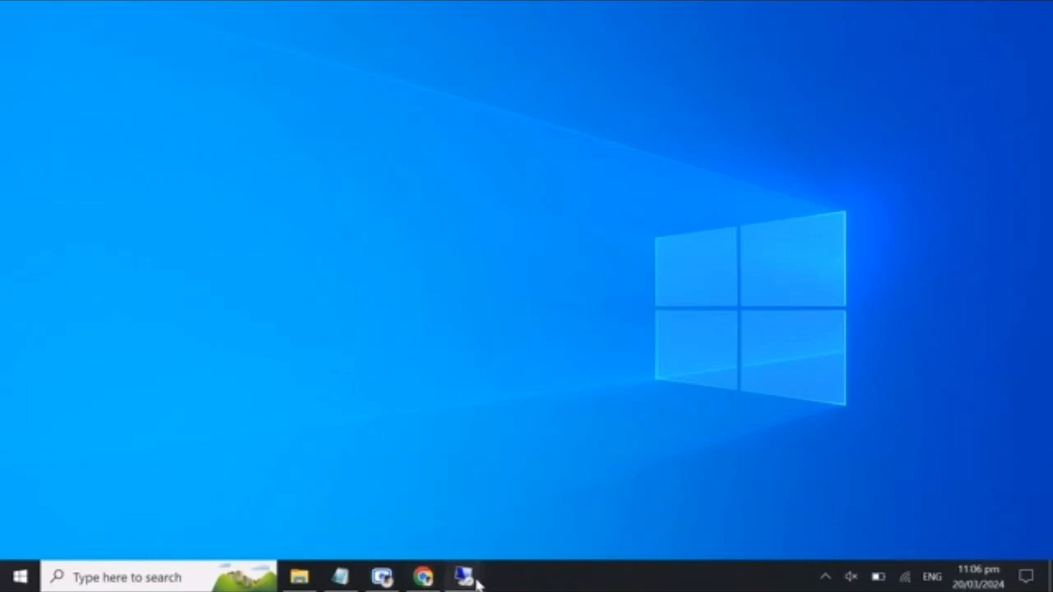